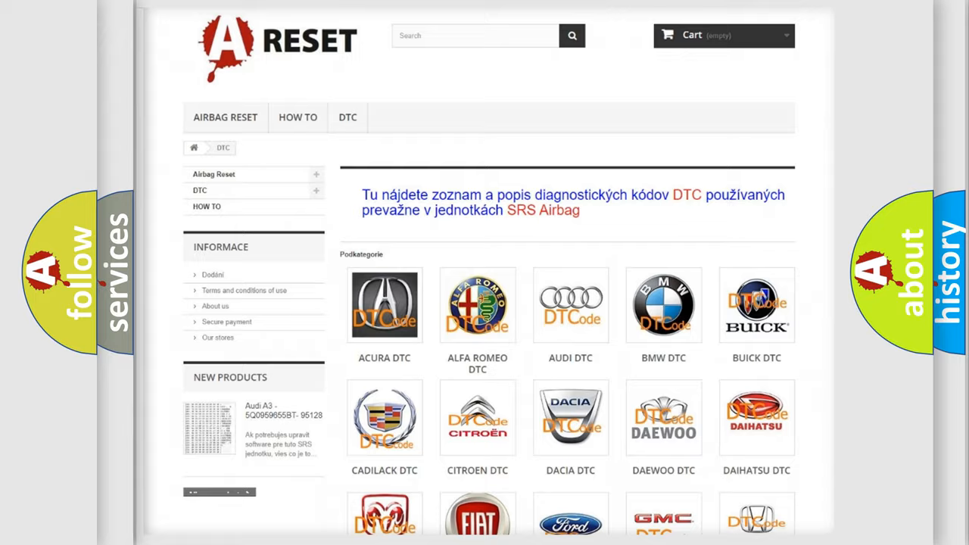
# - Choose the FIAT DTC logo and review its diagnostic code list down to the footer
pyautogui.scroll(-3)
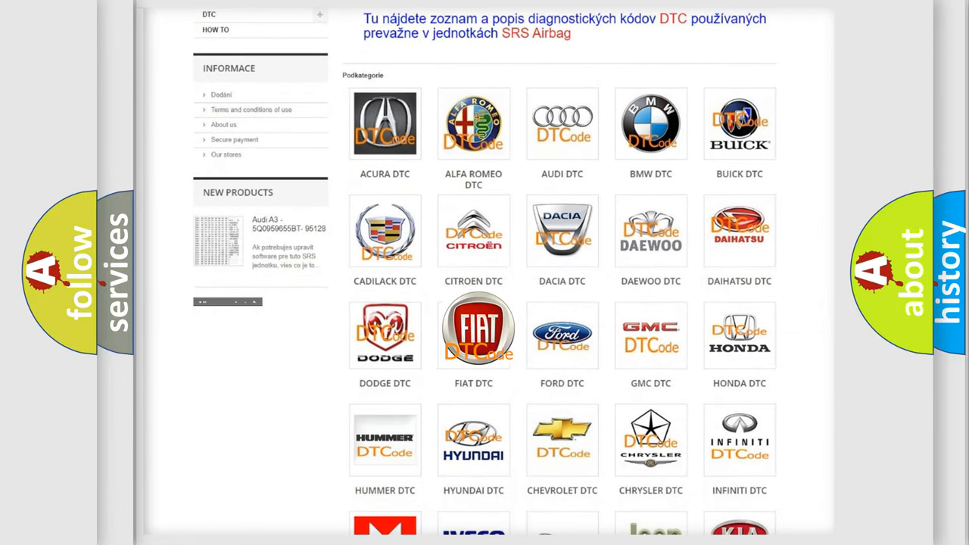
pyautogui.click(473, 334)
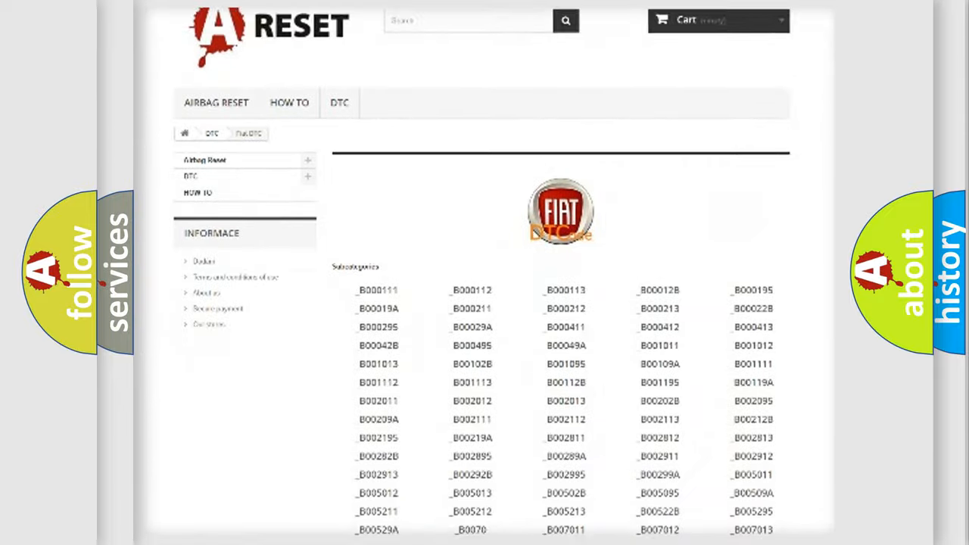
pyautogui.scroll(-3)
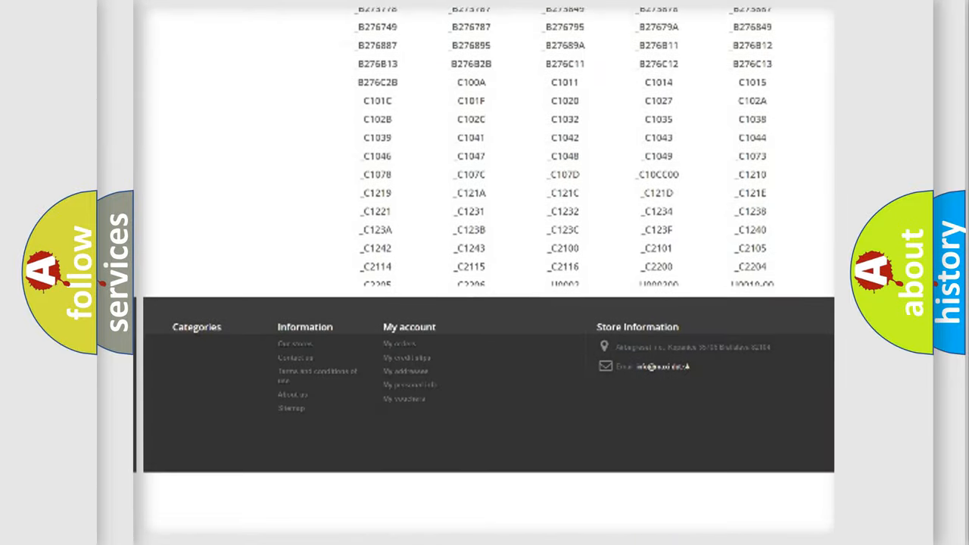